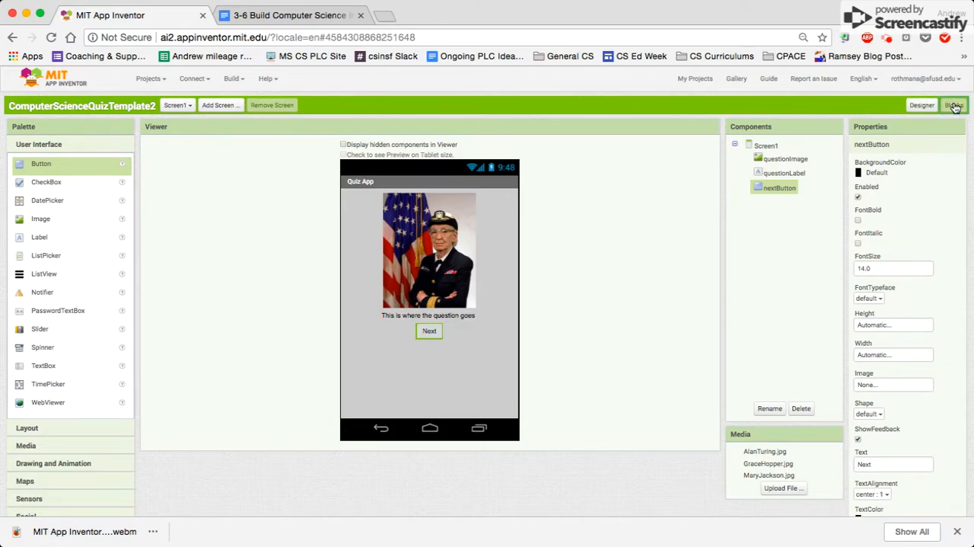
- Switch to the Blocks workspace and move the two question texts and empty text block rightward
{"action": "left_click", "coordinate": [953, 105]}
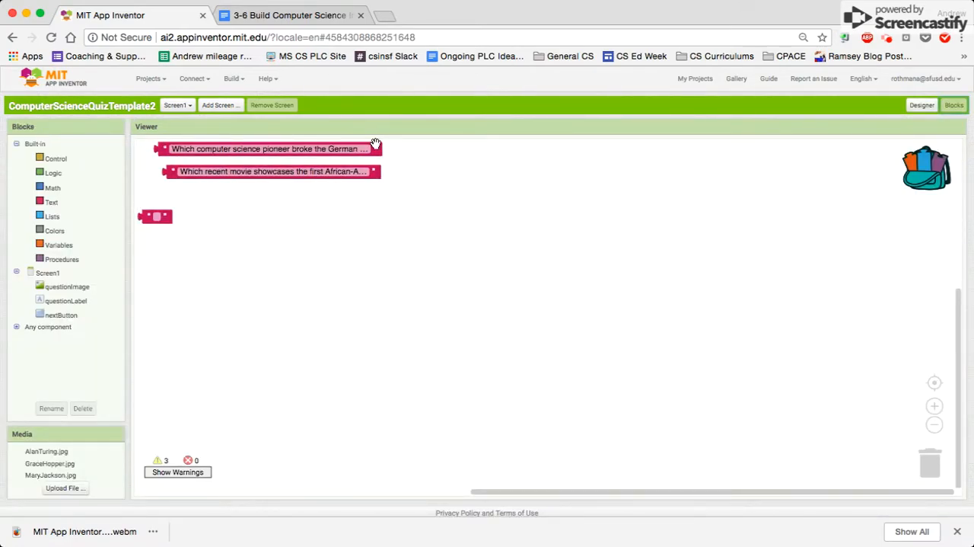
{"action": "left_click_drag", "start_coordinate": [267, 149], "coordinate": [638, 221]}
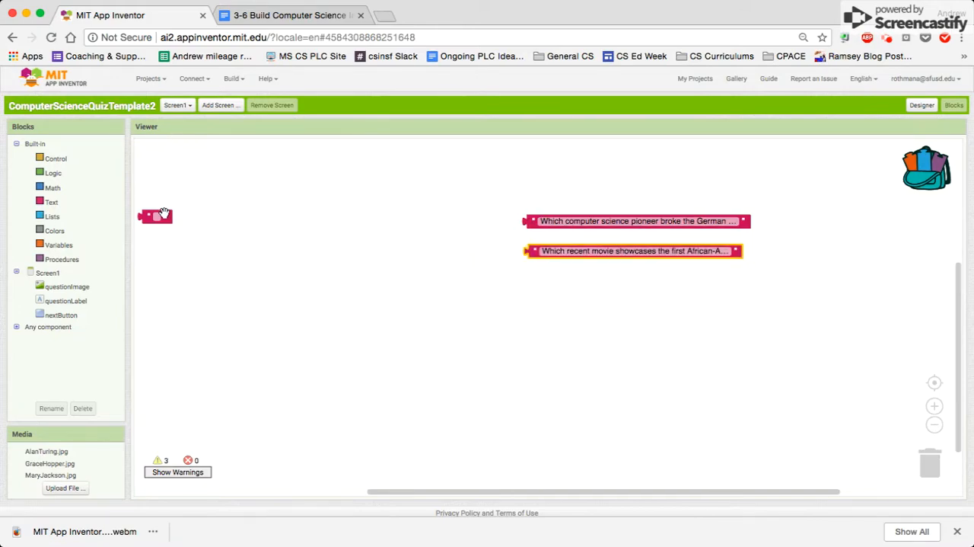
{"action": "left_click_drag", "start_coordinate": [156, 217], "coordinate": [540, 278]}
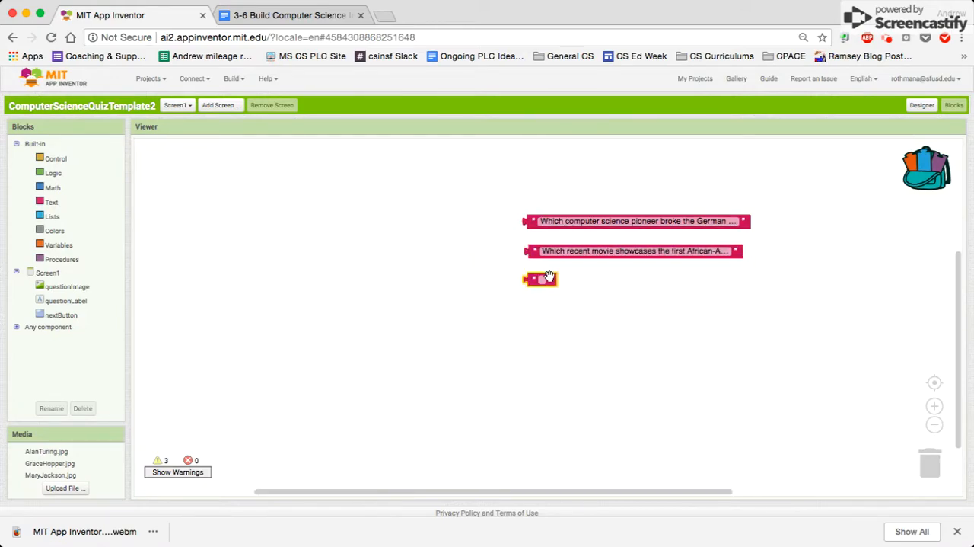
{"action": "mouse_move", "coordinate": [85, 146]}
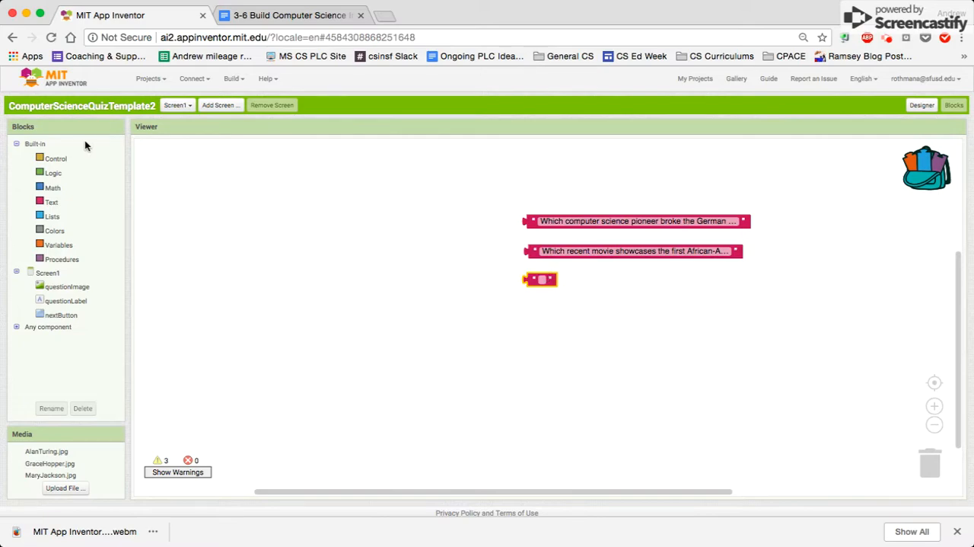
- Add a global variable named questionList with a 'make a list' block attached
{"action": "left_click", "coordinate": [58, 244]}
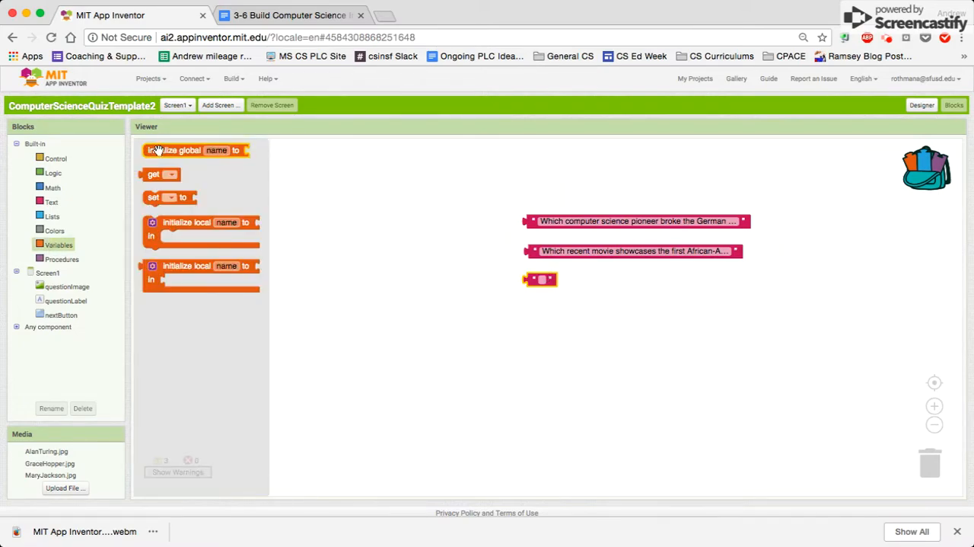
{"action": "left_click_drag", "start_coordinate": [196, 150], "coordinate": [281, 229]}
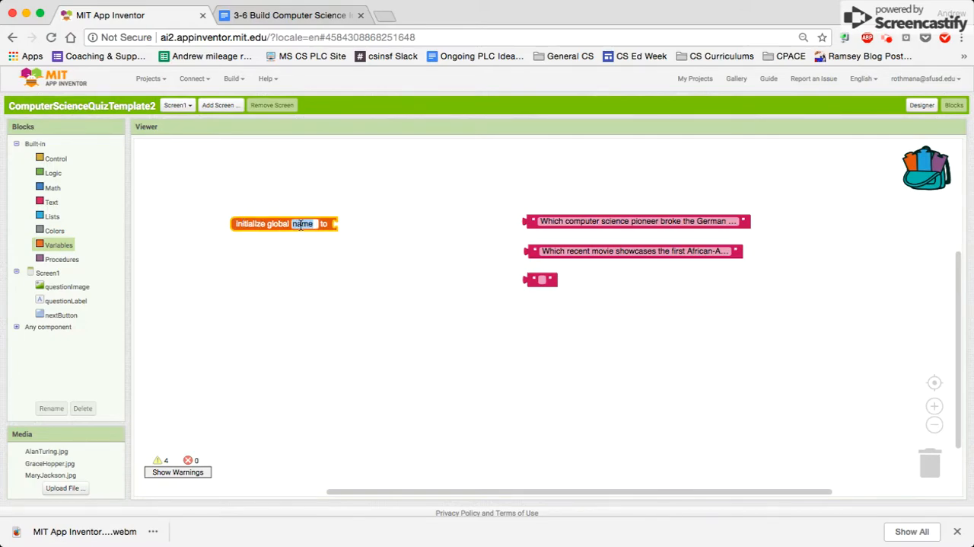
{"action": "type", "text": "questionList"}
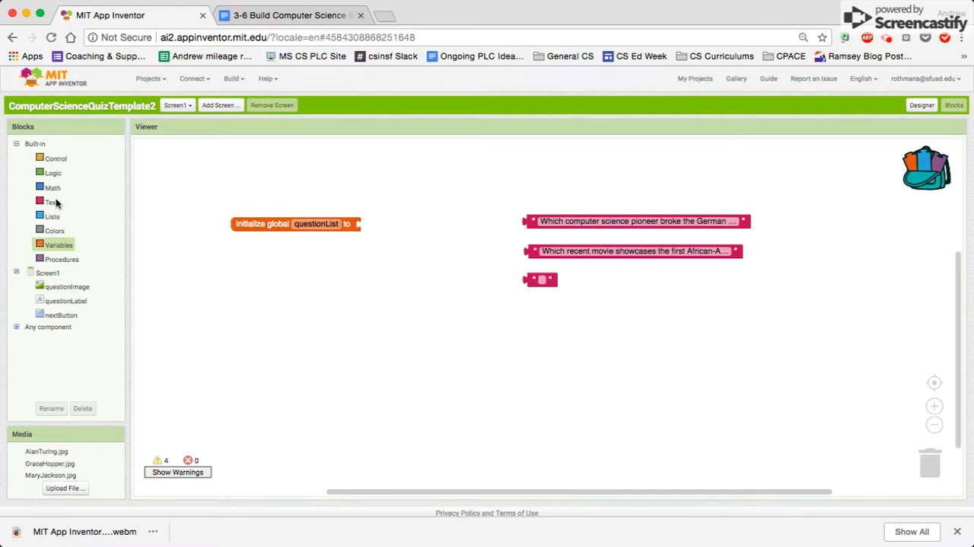
{"action": "left_click", "coordinate": [52, 216]}
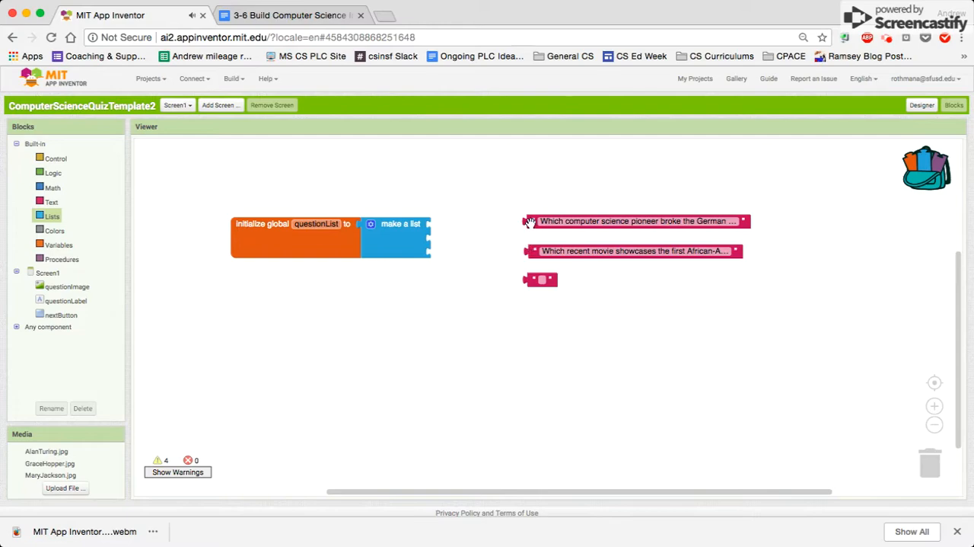
- Plug the first two question texts into the list, checking the quiz instructions document
{"action": "left_click_drag", "start_coordinate": [632, 221], "coordinate": [540, 222]}
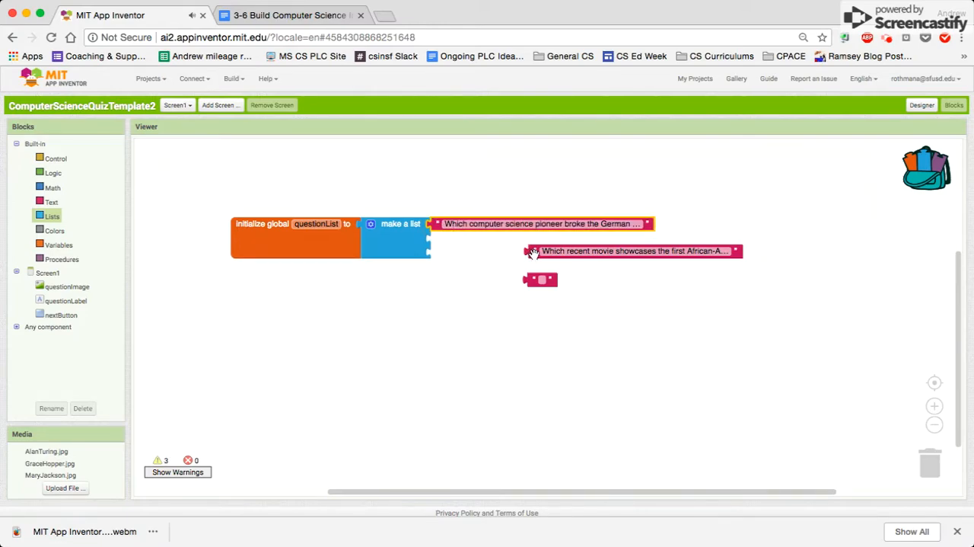
{"action": "mouse_move", "coordinate": [533, 249]}
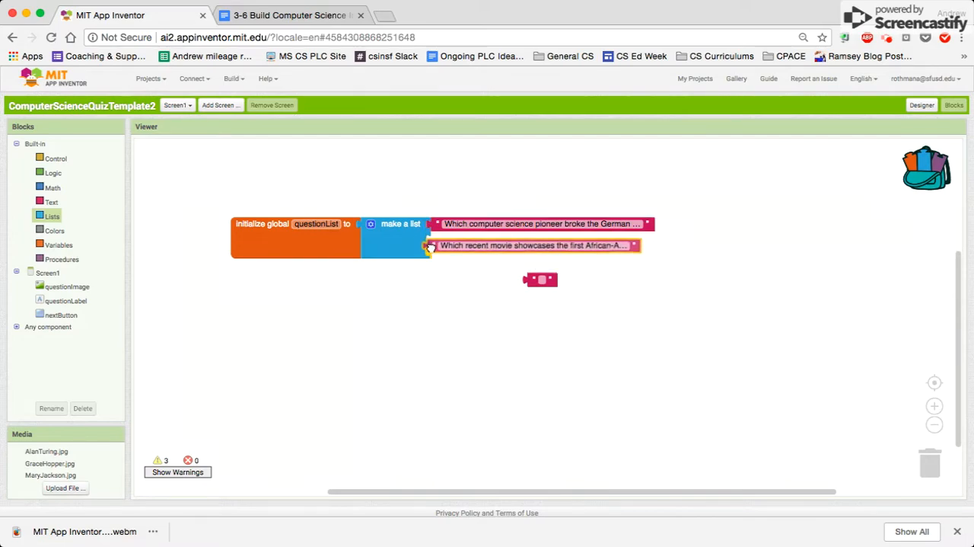
{"action": "left_click_drag", "start_coordinate": [536, 245], "coordinate": [536, 238]}
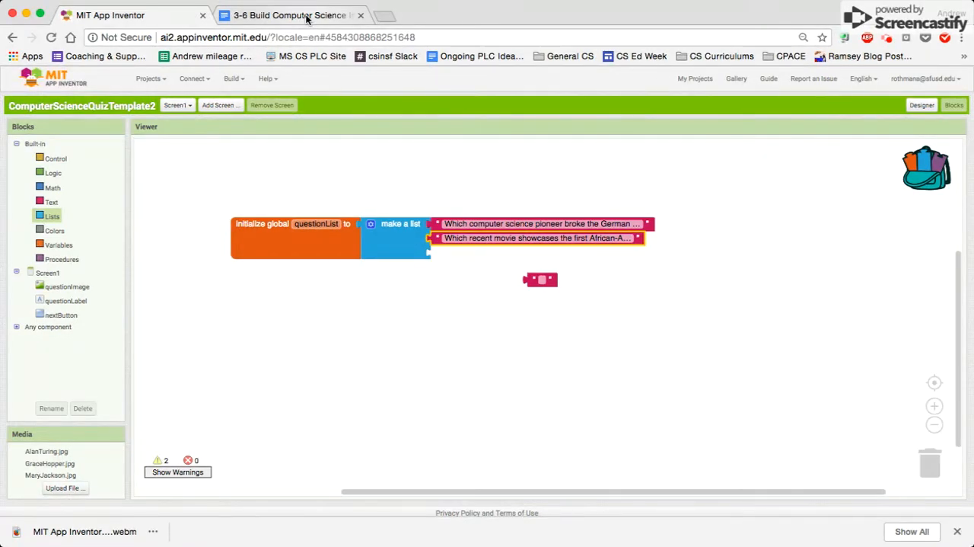
{"action": "left_click", "coordinate": [289, 15]}
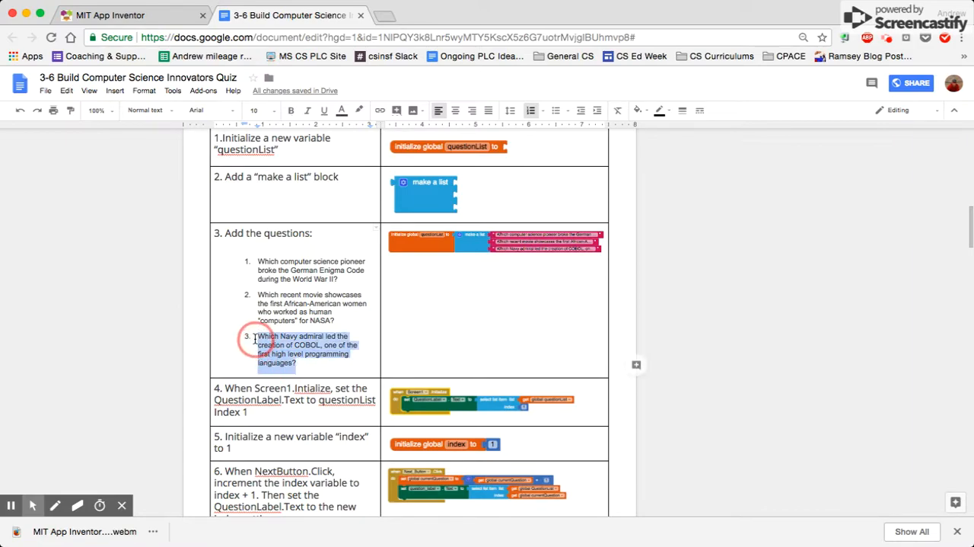
{"action": "left_click", "coordinate": [110, 15]}
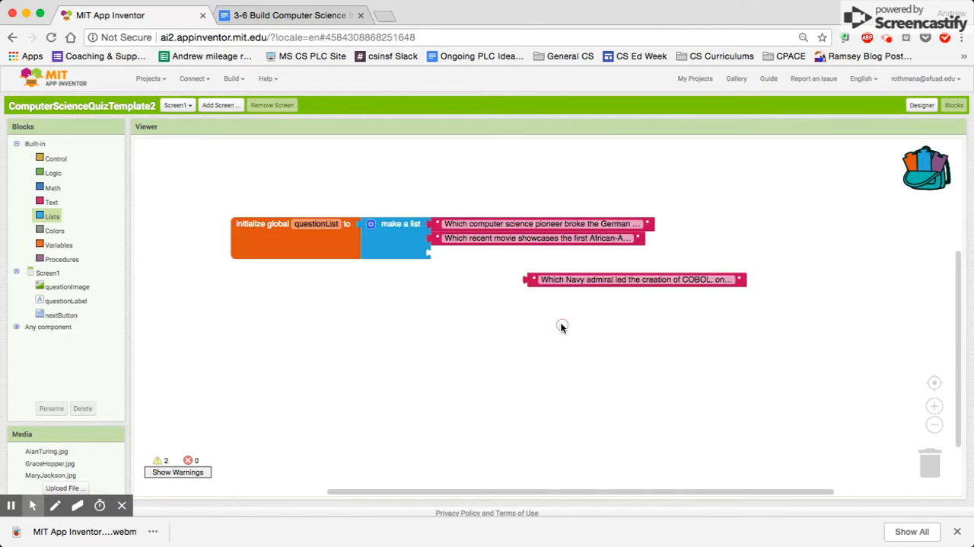
- Plug the COBOL admiral question into the list's third socket
{"action": "left_click_drag", "start_coordinate": [637, 278], "coordinate": [541, 252]}
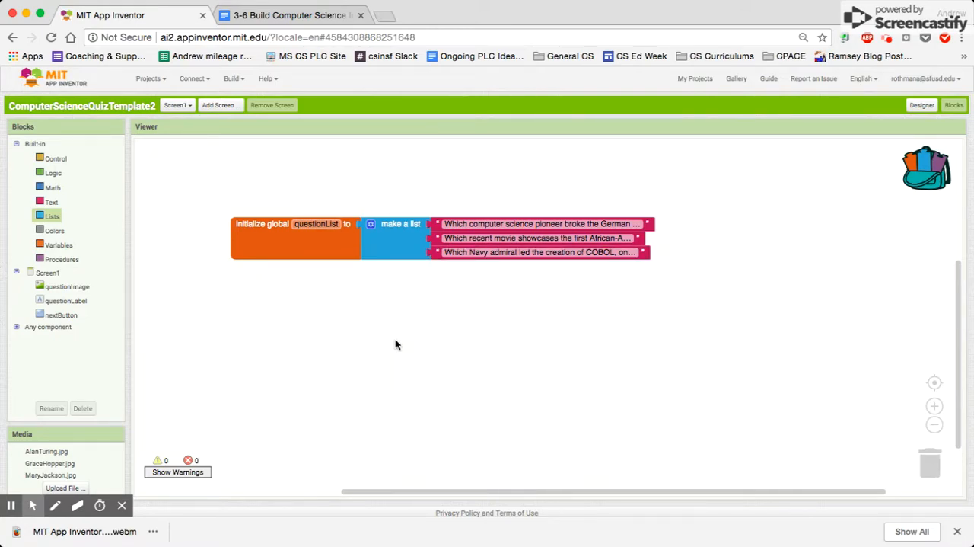
{"action": "mouse_move", "coordinate": [109, 327]}
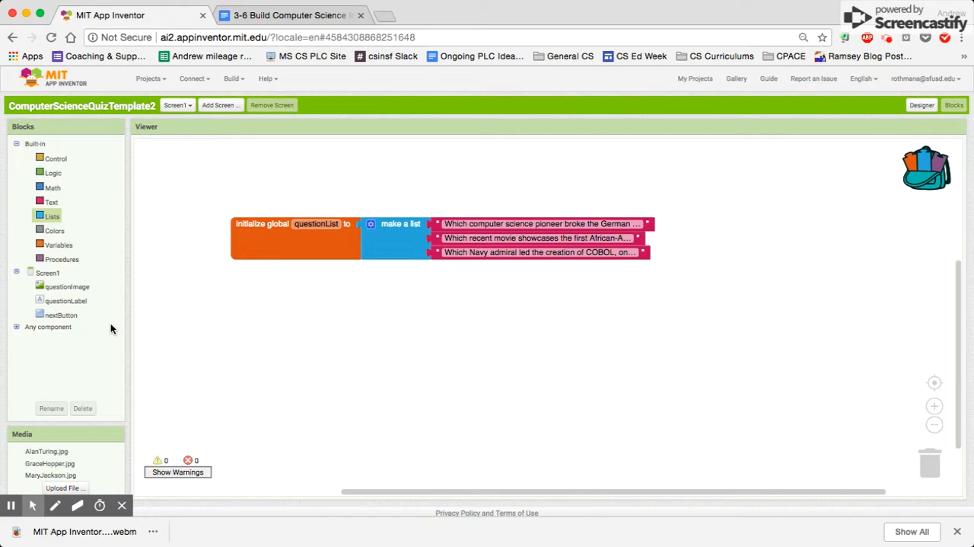
{"action": "mouse_move", "coordinate": [45, 278]}
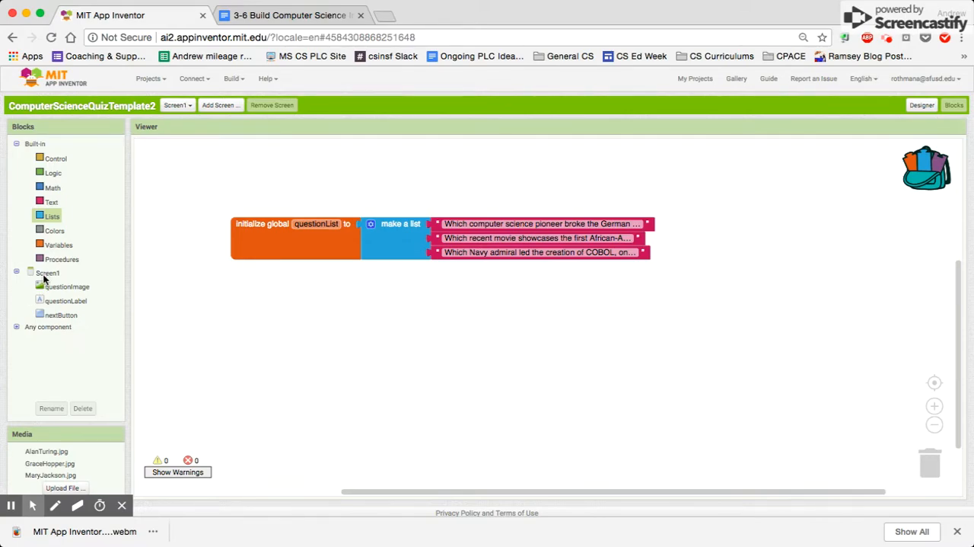
- Place a set questionLabel.Text block inside the Screen1.Initialize event
{"action": "left_click", "coordinate": [47, 272]}
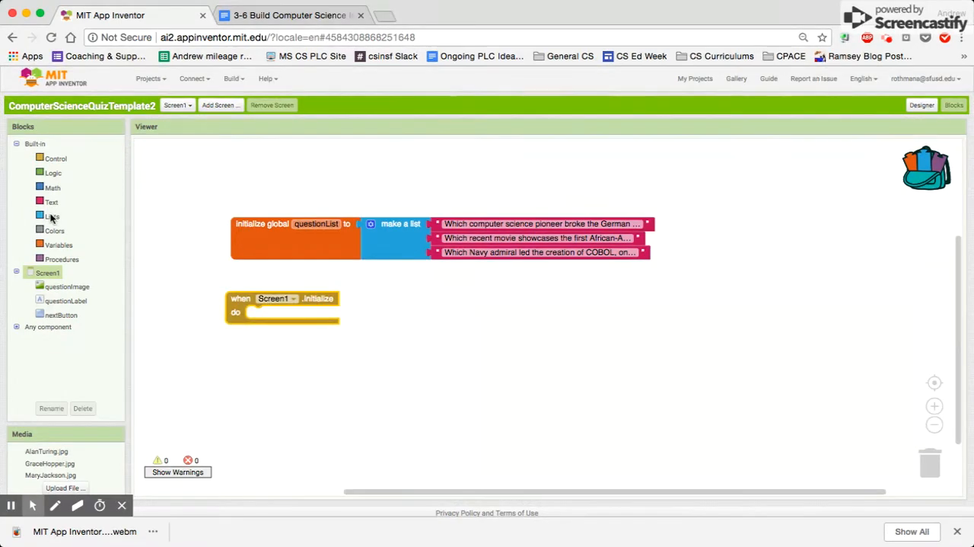
{"action": "mouse_move", "coordinate": [65, 306]}
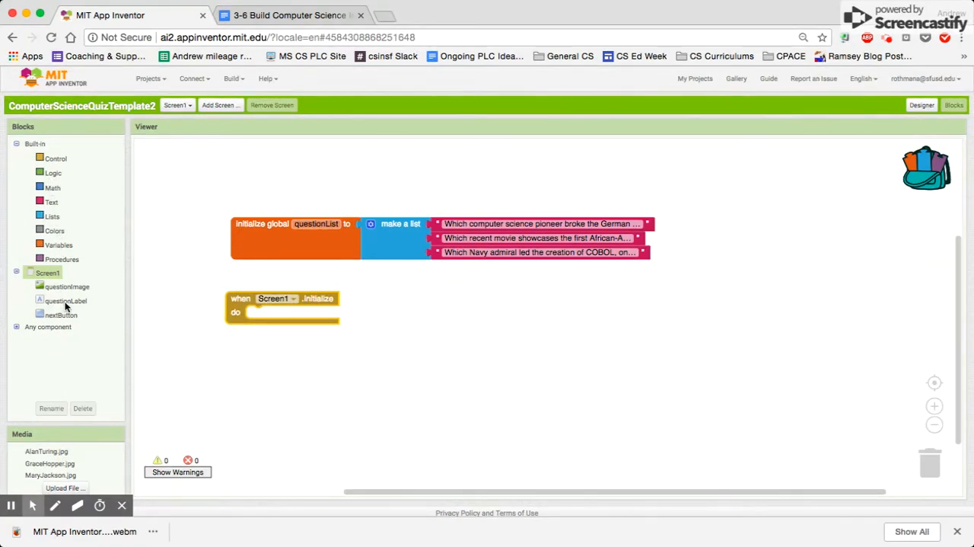
{"action": "left_click", "coordinate": [66, 300]}
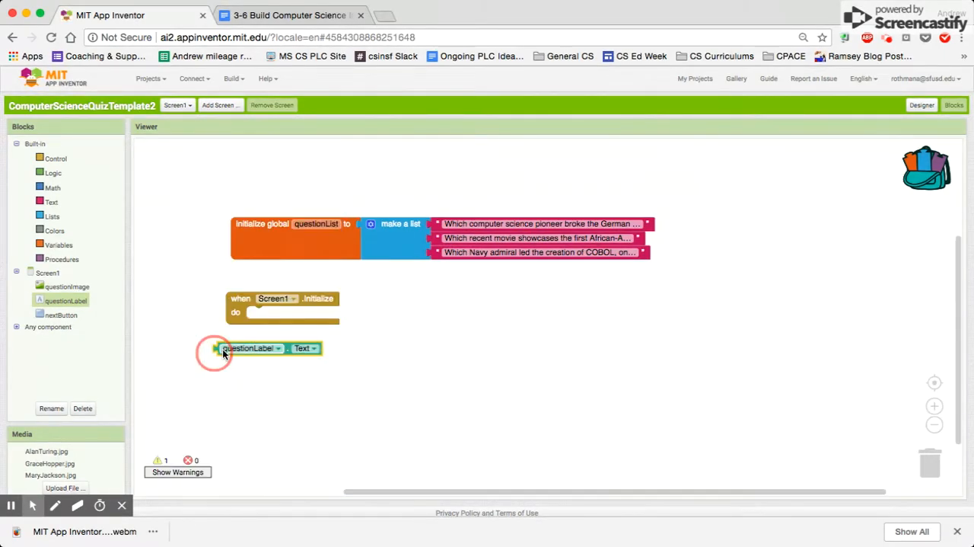
{"action": "left_click_drag", "start_coordinate": [251, 349], "coordinate": [425, 393]}
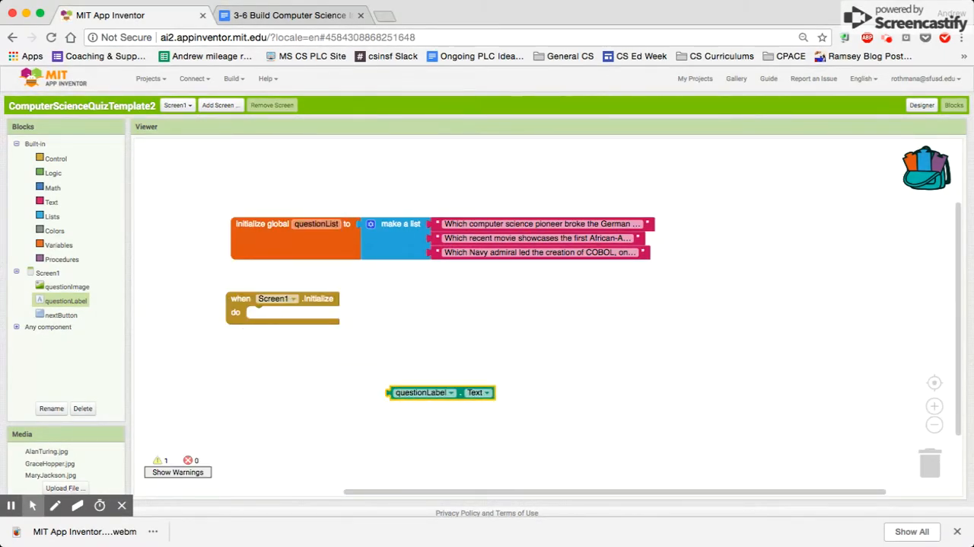
{"action": "left_click", "coordinate": [66, 300]}
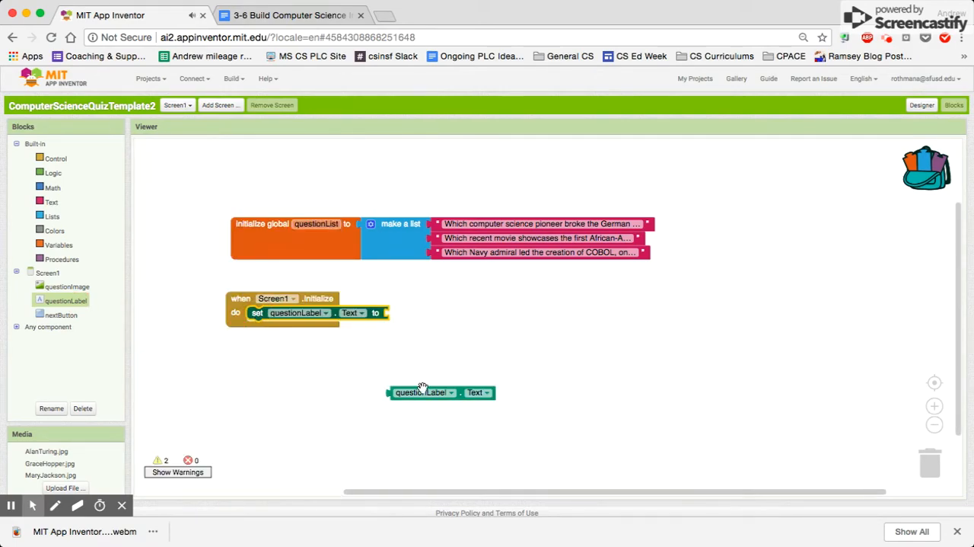
{"action": "left_click_drag", "start_coordinate": [423, 393], "coordinate": [693, 377]}
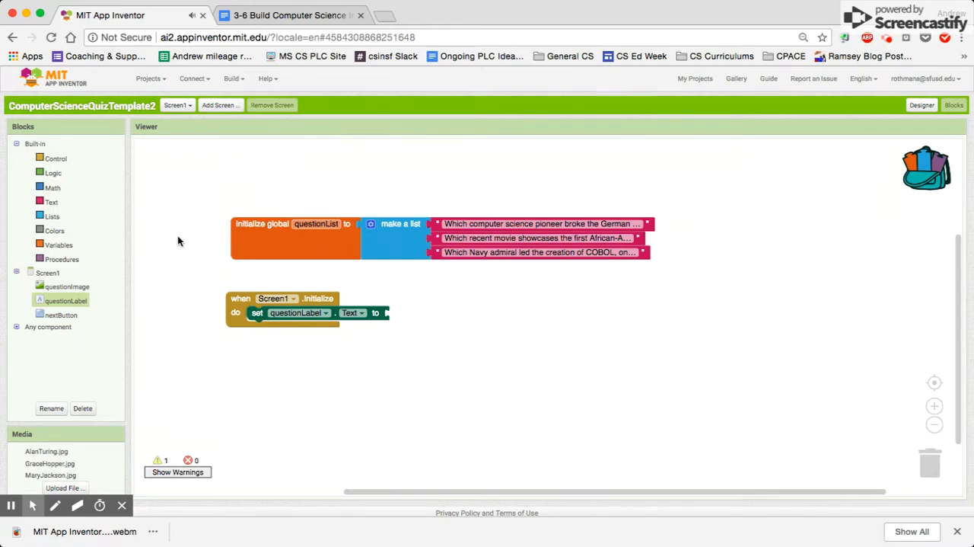
- Feed questionLabel.Text a 'select list item' reading from global questionList
{"action": "left_click", "coordinate": [52, 216]}
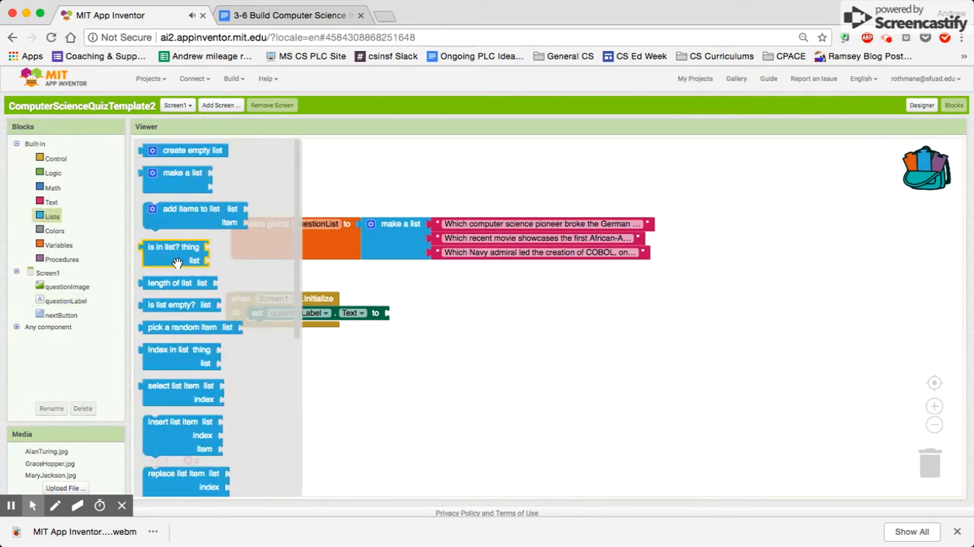
{"action": "mouse_move", "coordinate": [174, 390]}
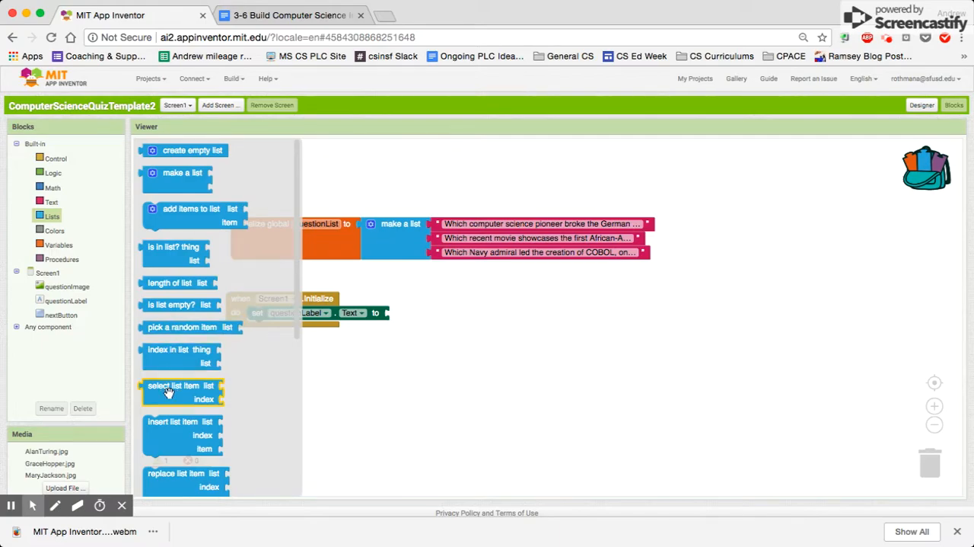
{"action": "left_click_drag", "start_coordinate": [181, 386], "coordinate": [429, 313]}
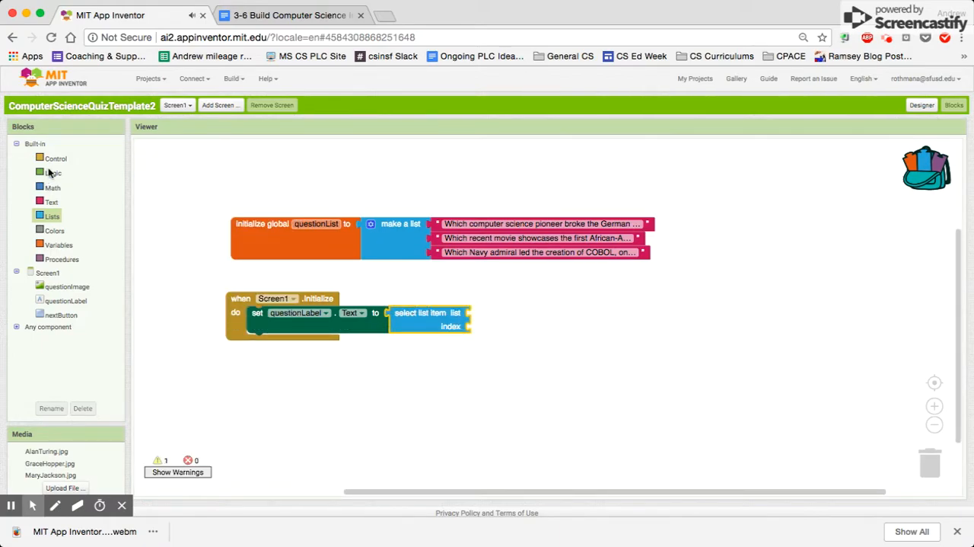
{"action": "left_click", "coordinate": [58, 243]}
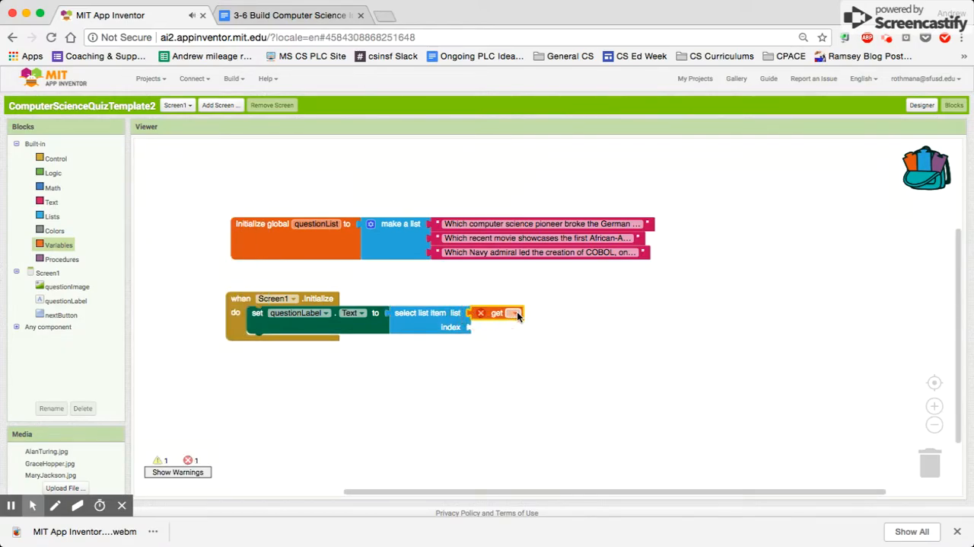
{"action": "left_click", "coordinate": [514, 313]}
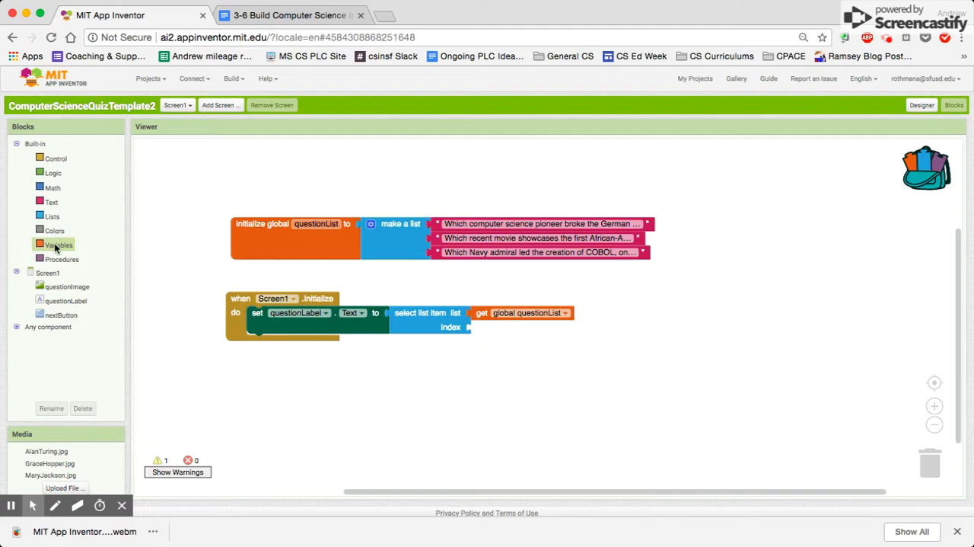
- Create global index starting at 1 and use 'get global index' as the item position
{"action": "left_click", "coordinate": [58, 244]}
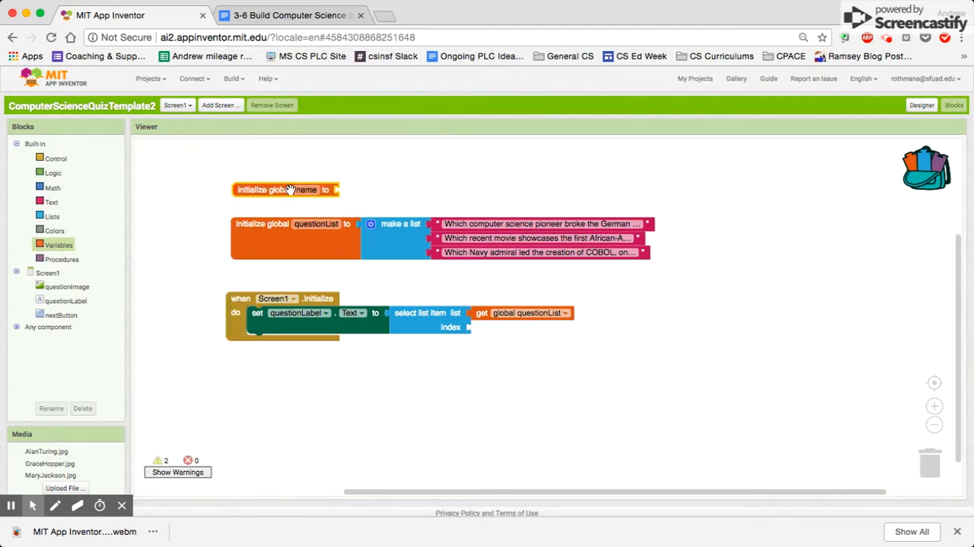
{"action": "type", "text": "index"}
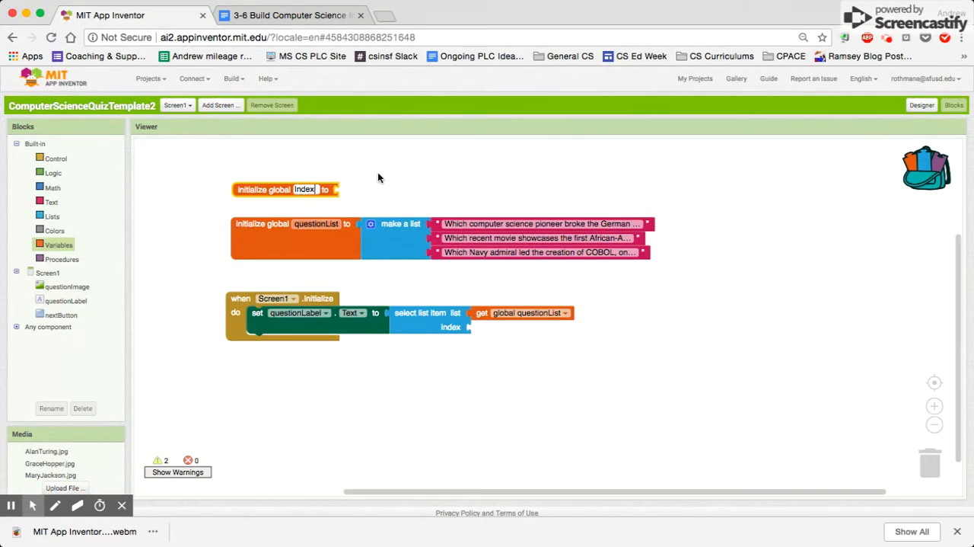
{"action": "left_click", "coordinate": [53, 188]}
{"action": "type", "text": "1"}
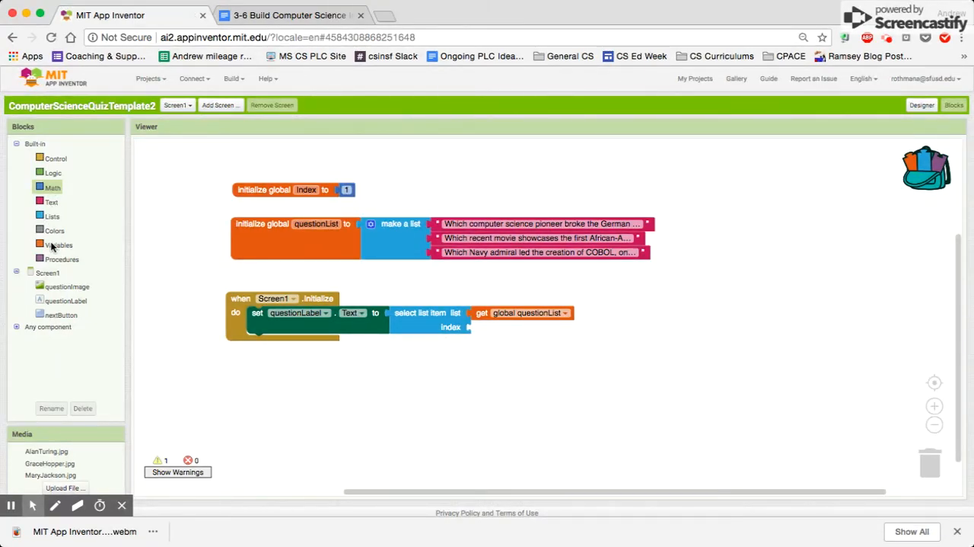
{"action": "left_click", "coordinate": [58, 243]}
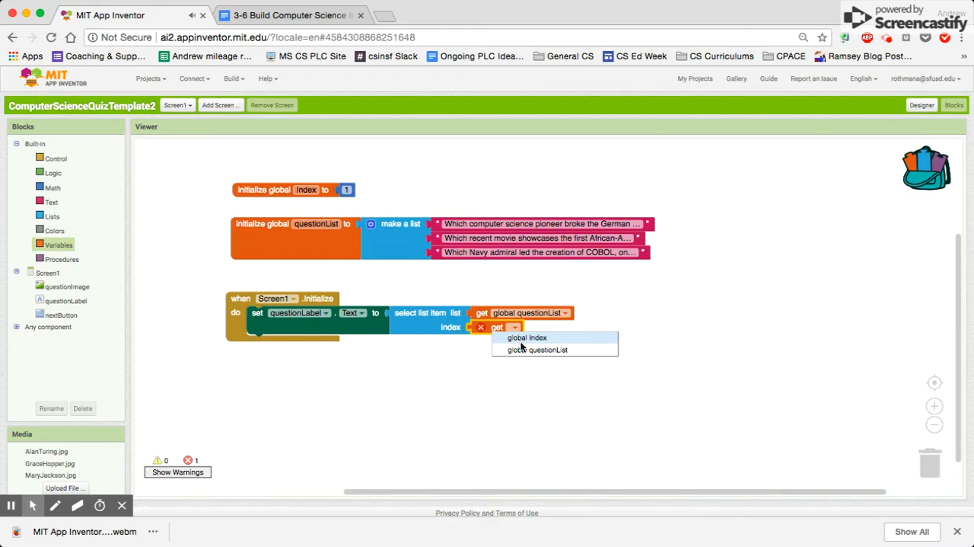
{"action": "left_click", "coordinate": [527, 338]}
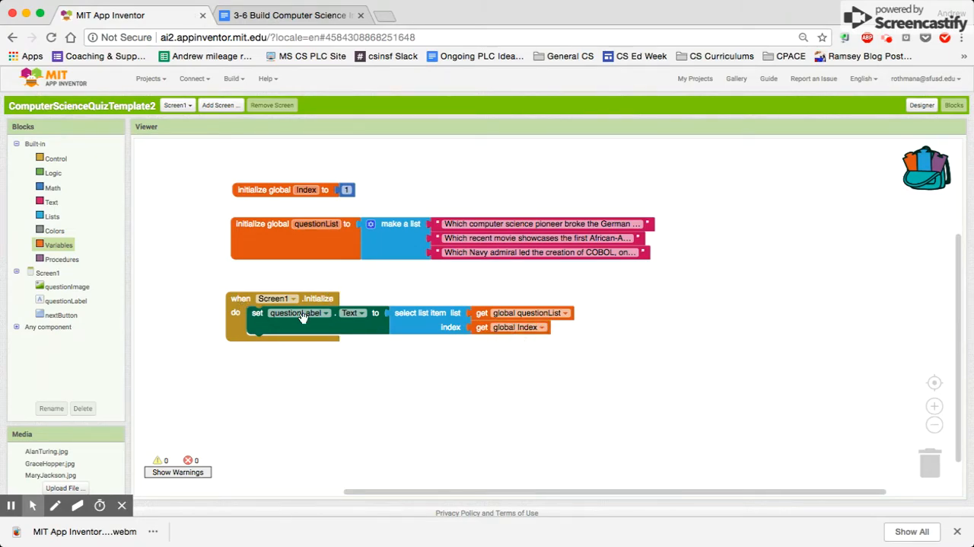
{"action": "mouse_move", "coordinate": [283, 329]}
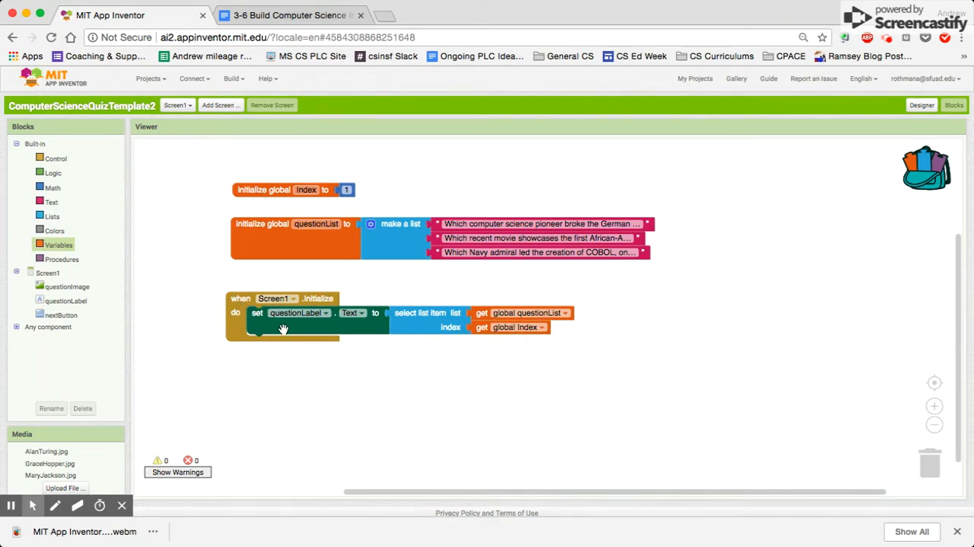
{"action": "mouse_move", "coordinate": [423, 328]}
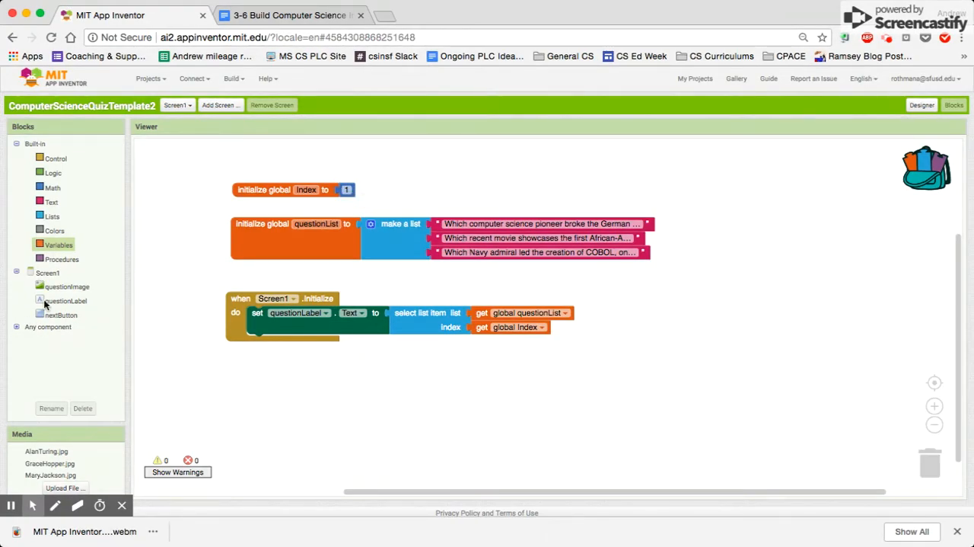
- In nextButton.Click, set global index to global index + 1
{"action": "left_click", "coordinate": [64, 314]}
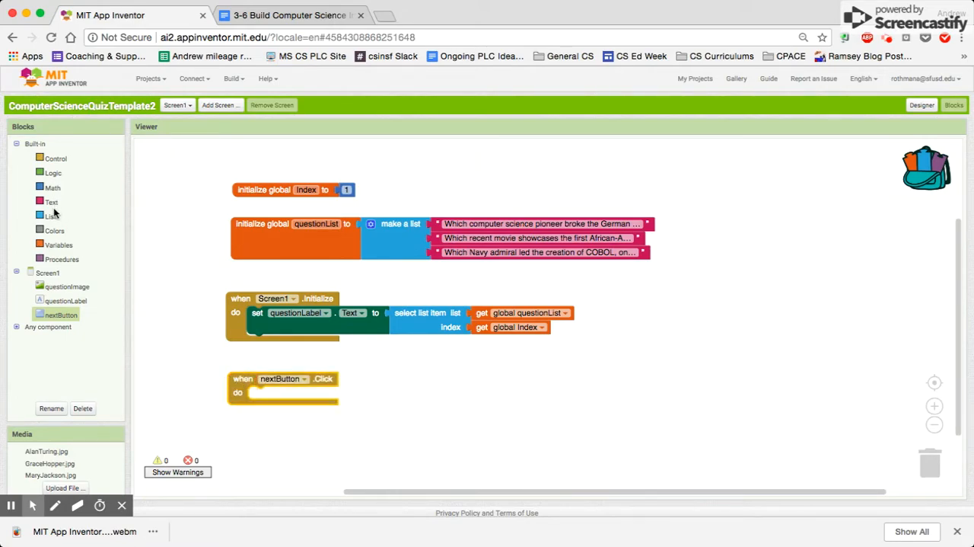
{"action": "left_click", "coordinate": [58, 244]}
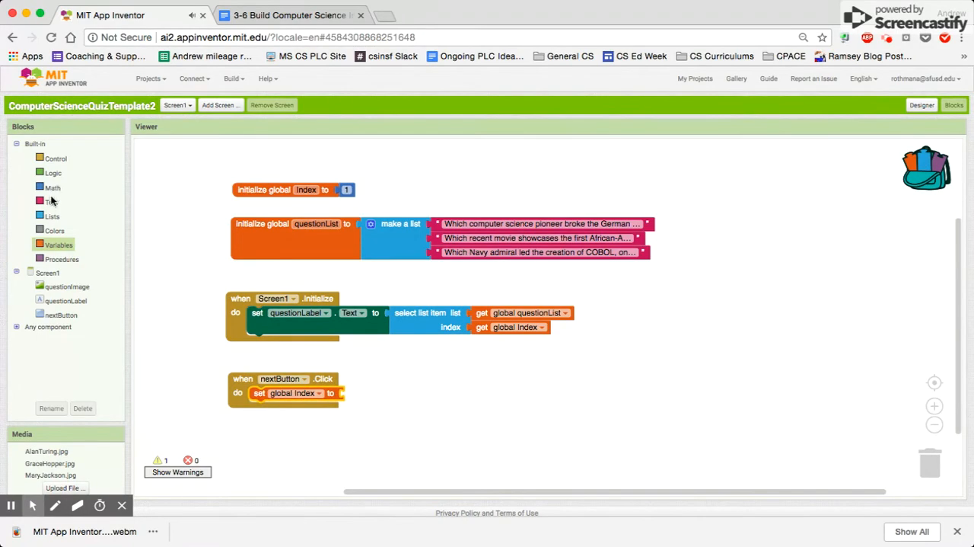
{"action": "left_click", "coordinate": [52, 187]}
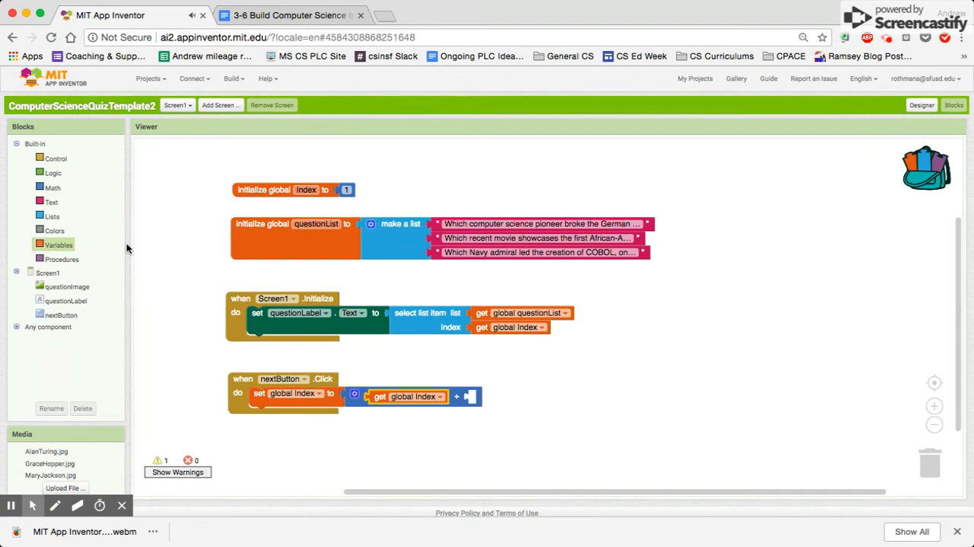
{"action": "left_click", "coordinate": [54, 187]}
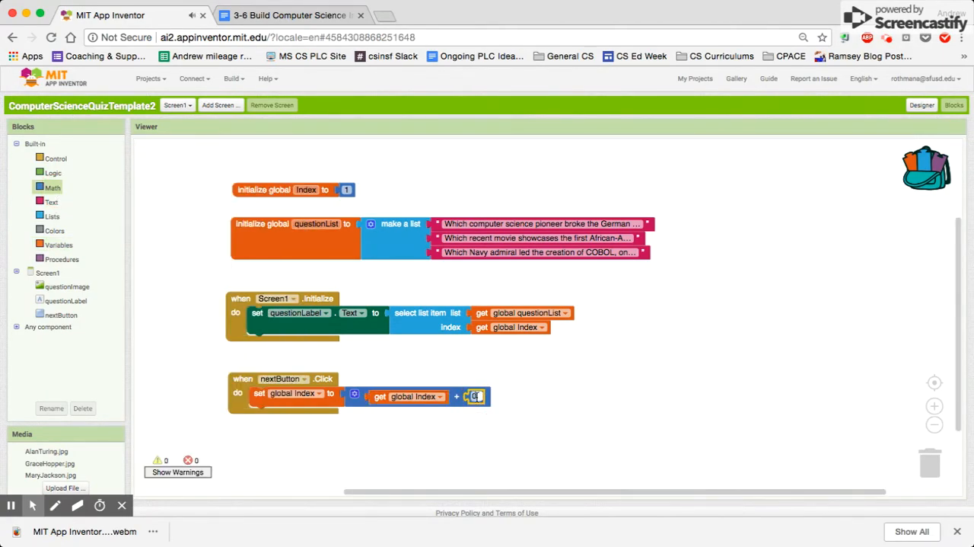
{"action": "type", "text": "1"}
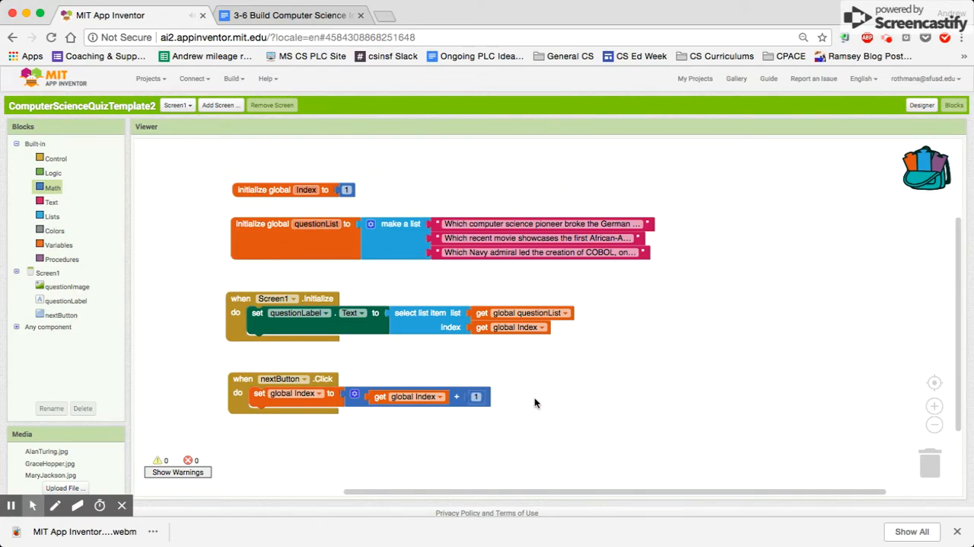
{"action": "mouse_move", "coordinate": [286, 324]}
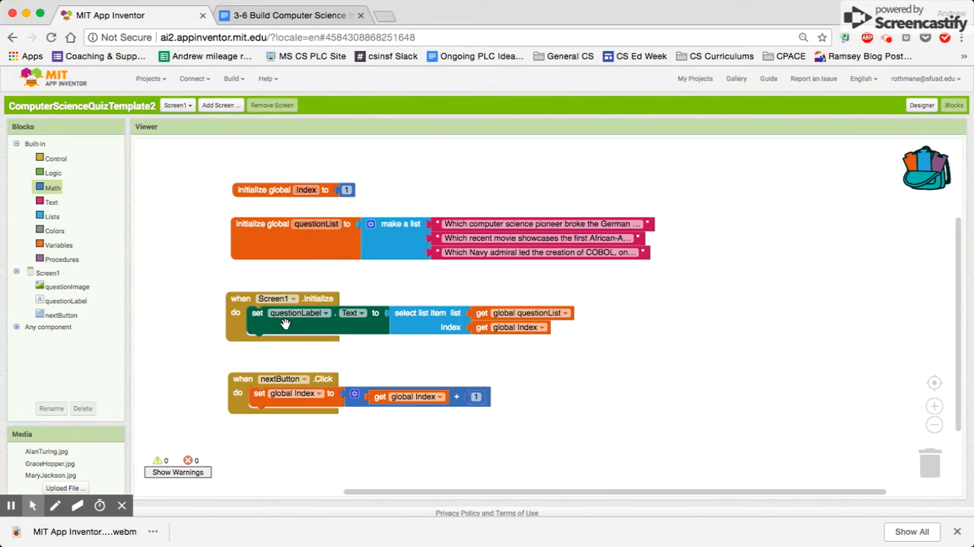
- Duplicate the set questionLabel.Text block into nextButton.Click under set global index
{"action": "right_click", "coordinate": [287, 321]}
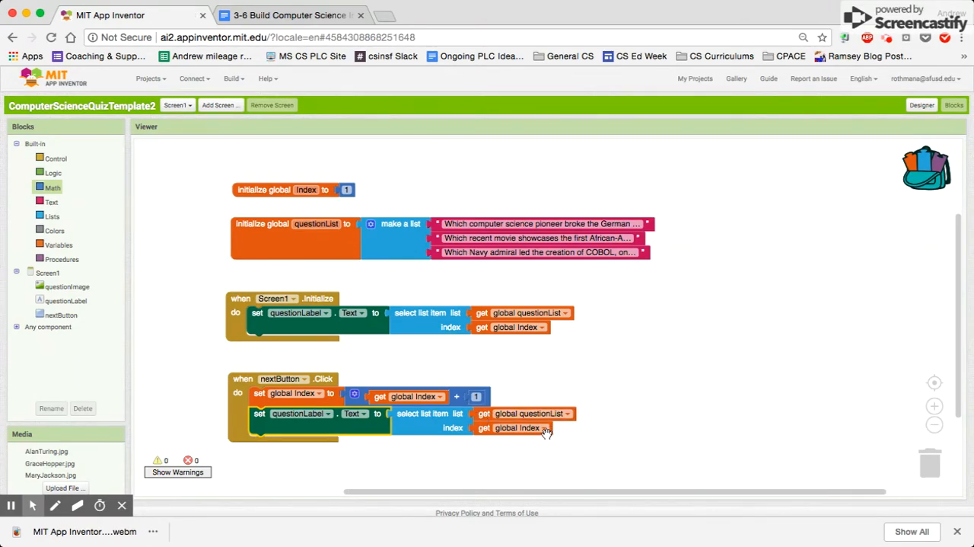
{"action": "mouse_move", "coordinate": [493, 396]}
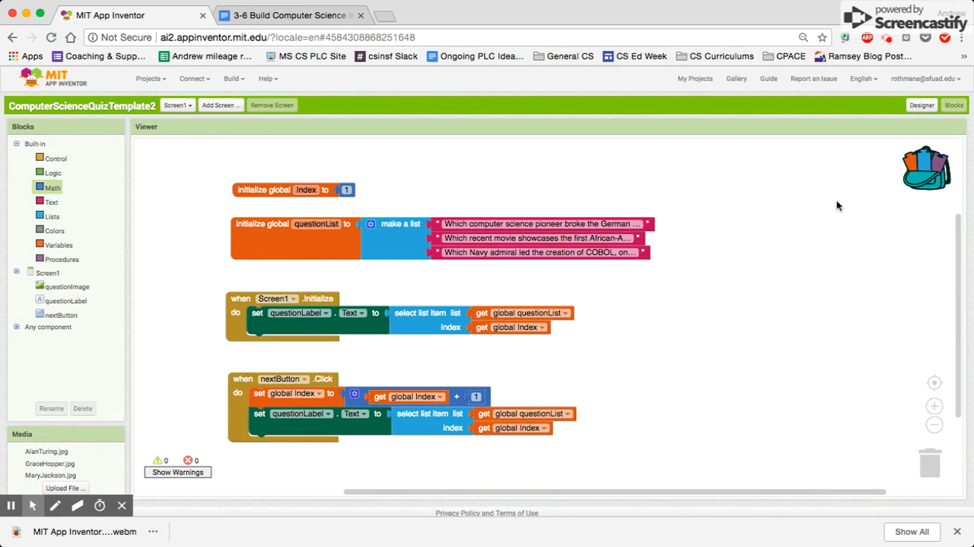
{"action": "mouse_move", "coordinate": [840, 189]}
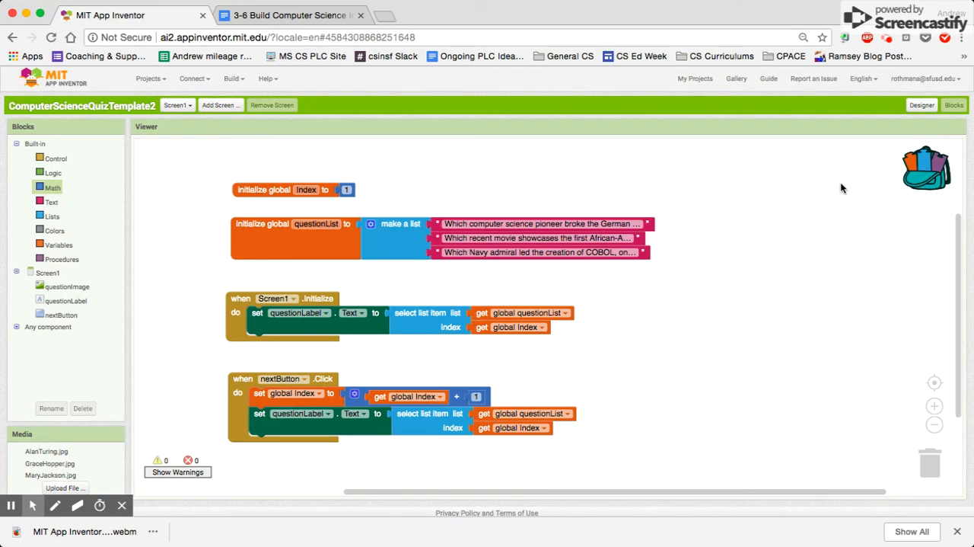
{"action": "mouse_move", "coordinate": [767, 201]}
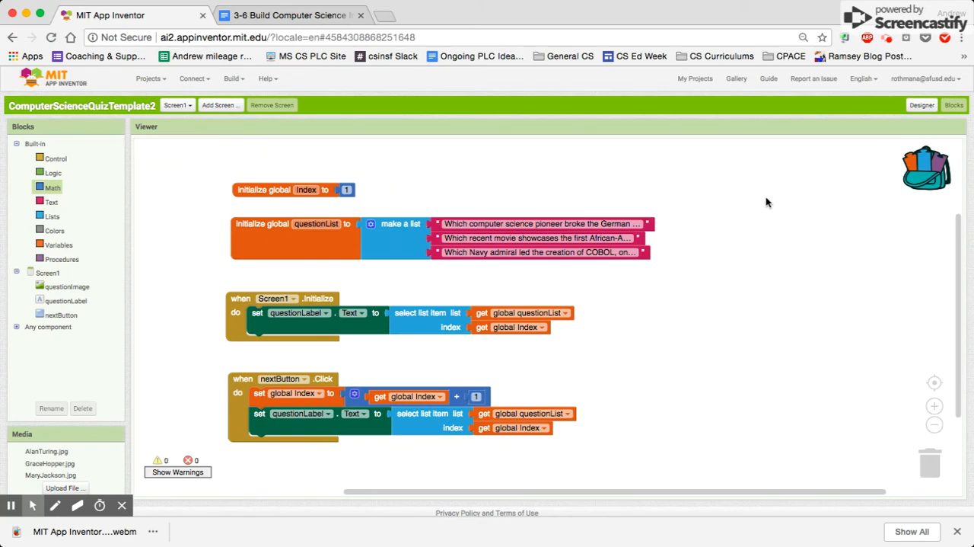
{"action": "mouse_move", "coordinate": [682, 219]}
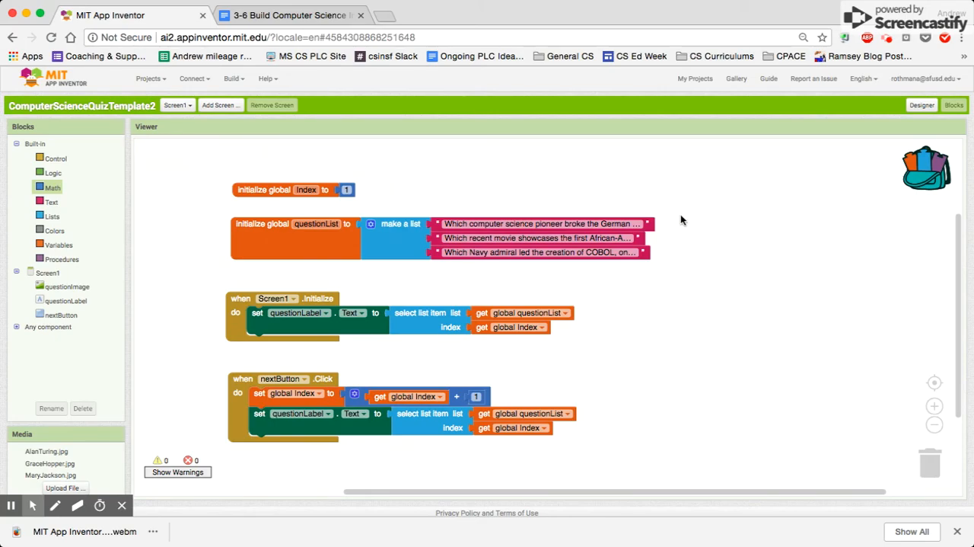